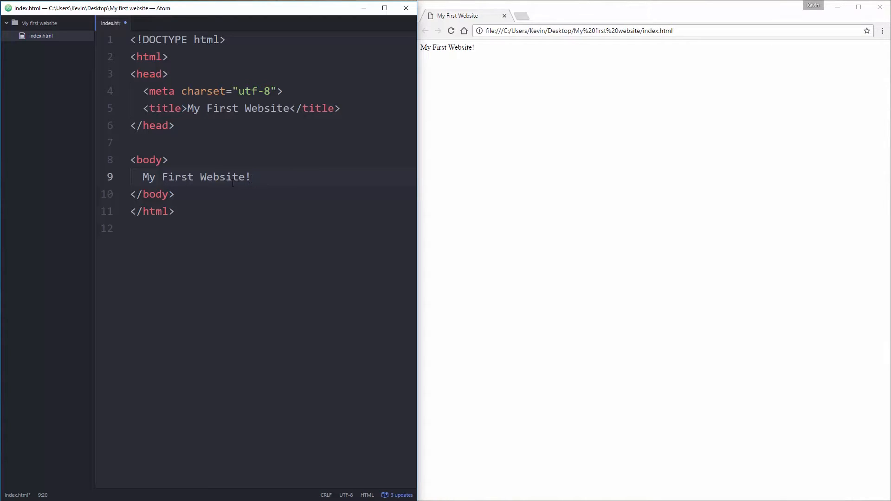
Add a second body line reading "This is really cool, I'm building a web page!" below My First Website!
left_click(250, 176)
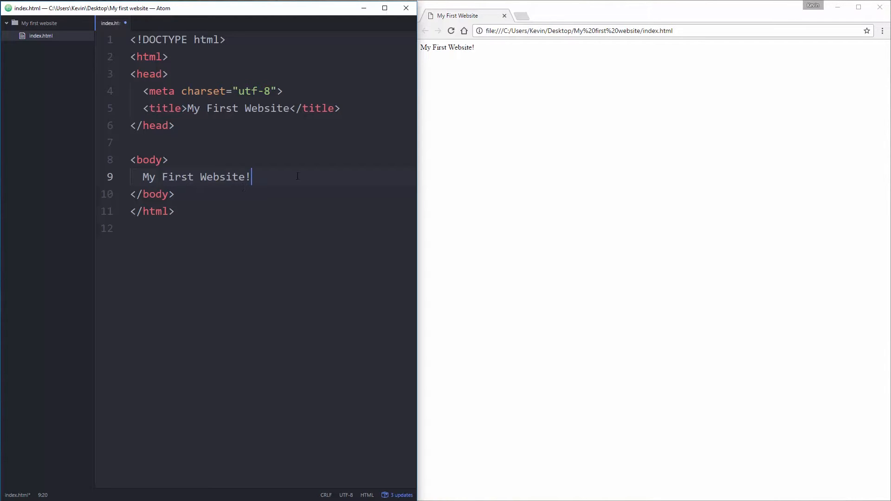
key("enter")
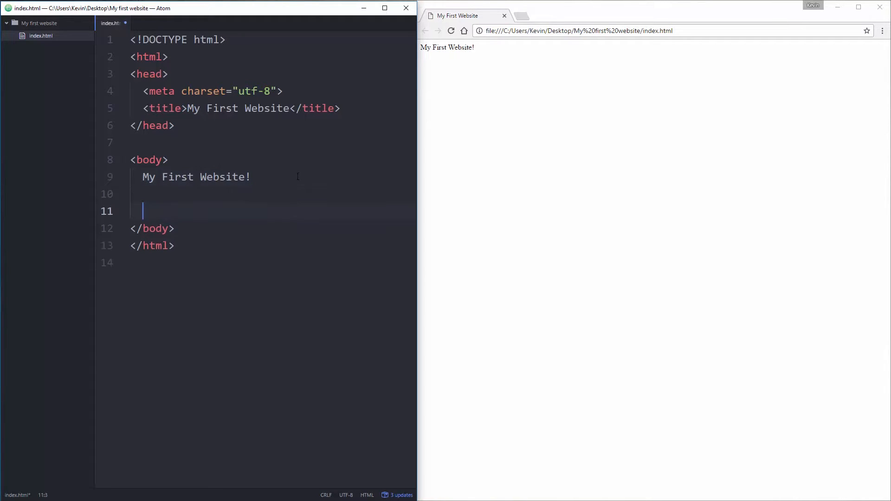
type("This is")
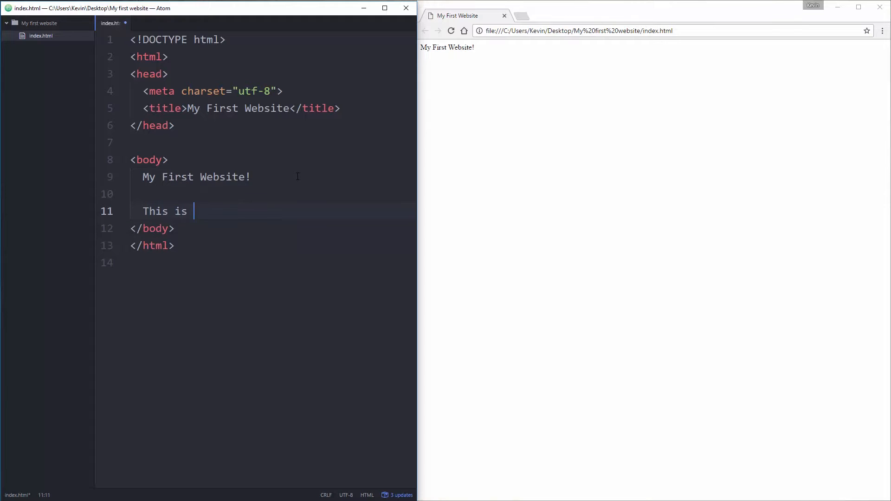
type("really cool")
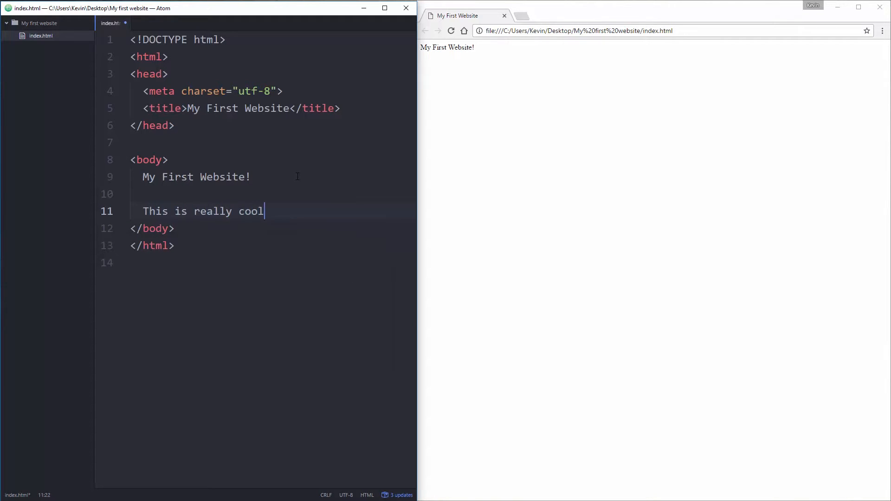
type(", I'm building")
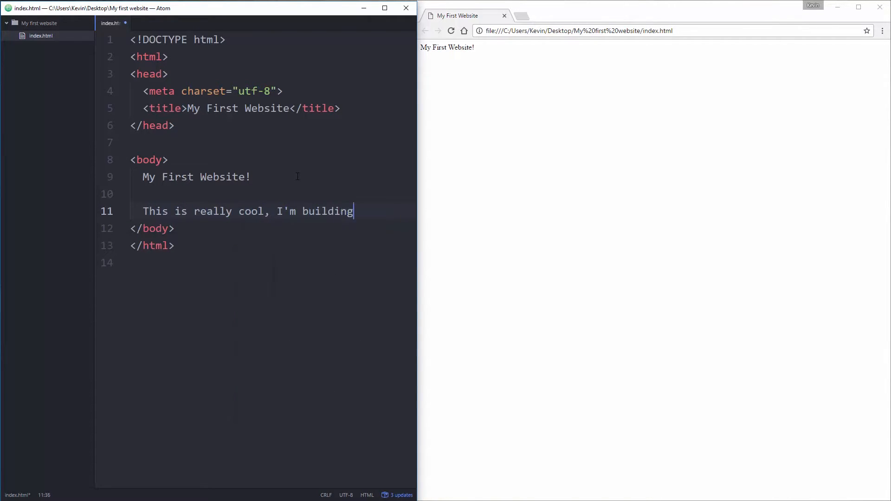
type("a p")
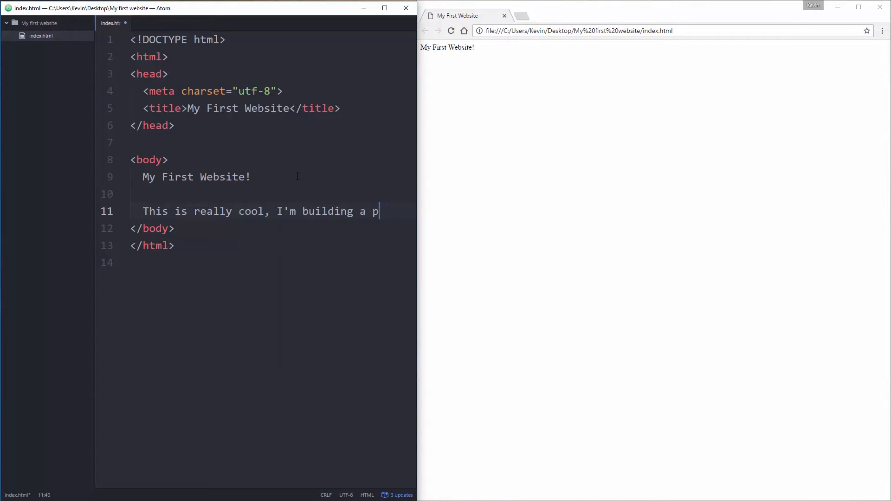
type("web page!")
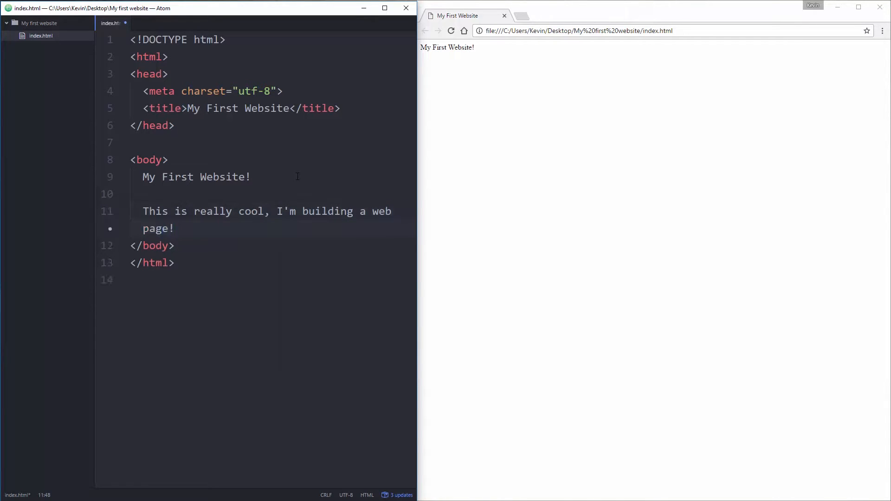
Reload the Chrome preview to see both sentences run together on one line, then return to the editor
left_click(451, 31)
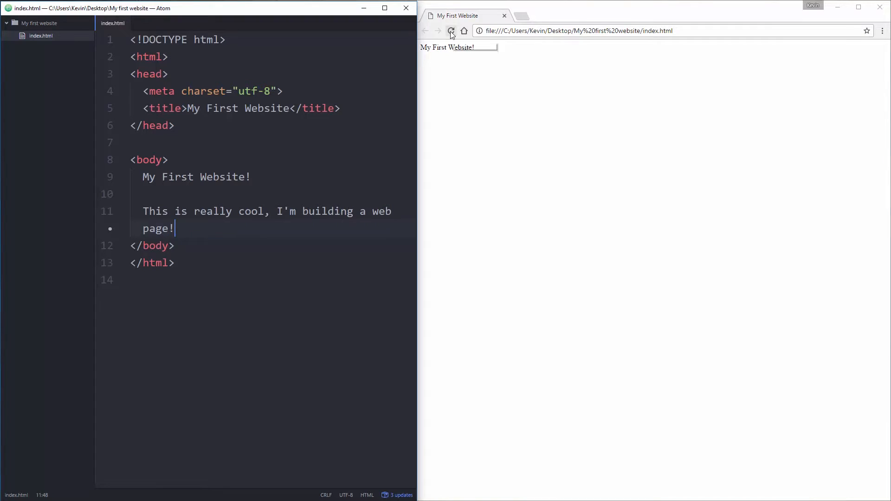
left_click(451, 31)
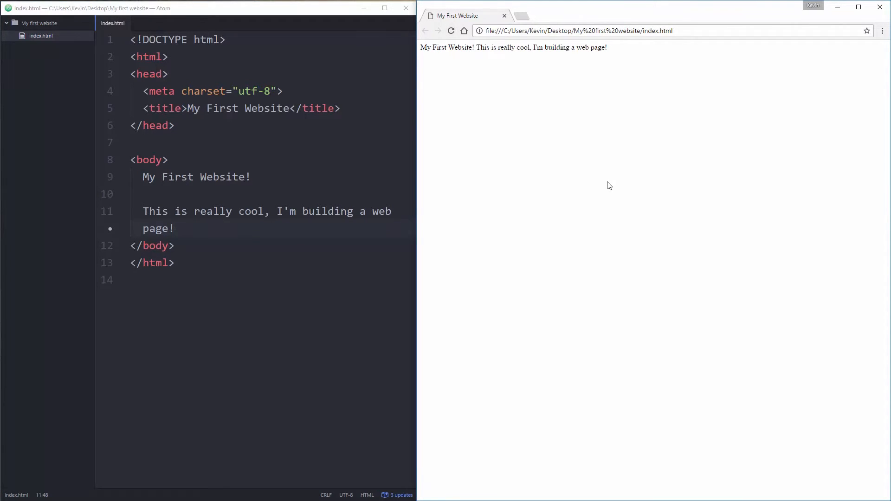
double_click(449, 47)
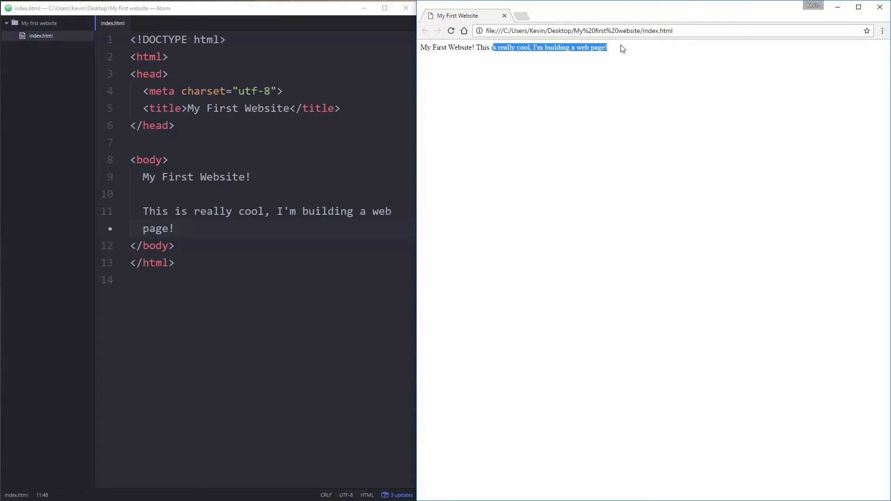
left_click(487, 57)
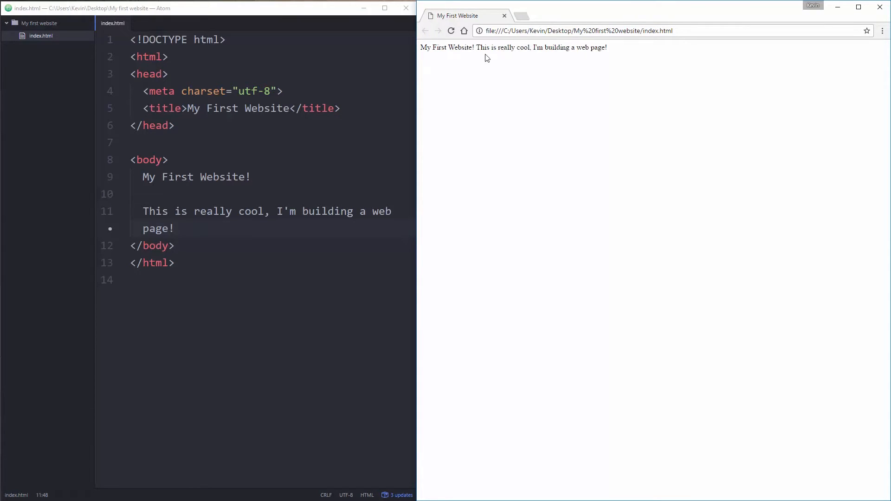
mouse_move(464, 50)
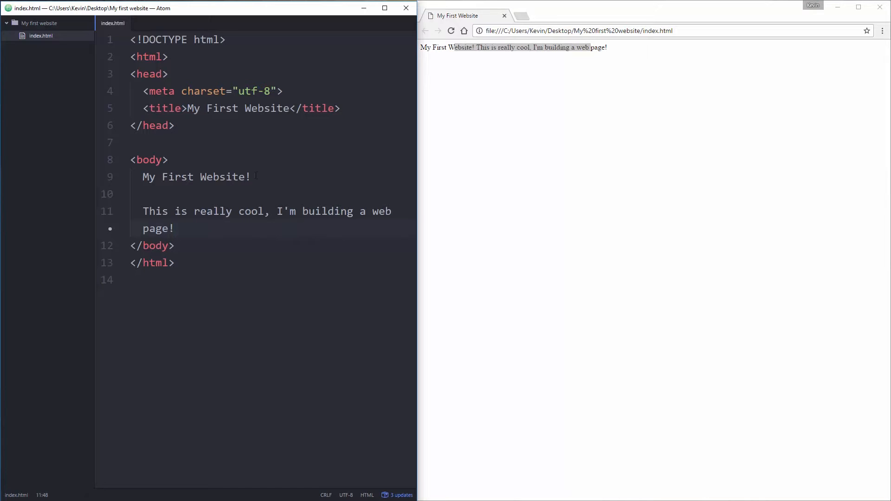
left_click(175, 228)
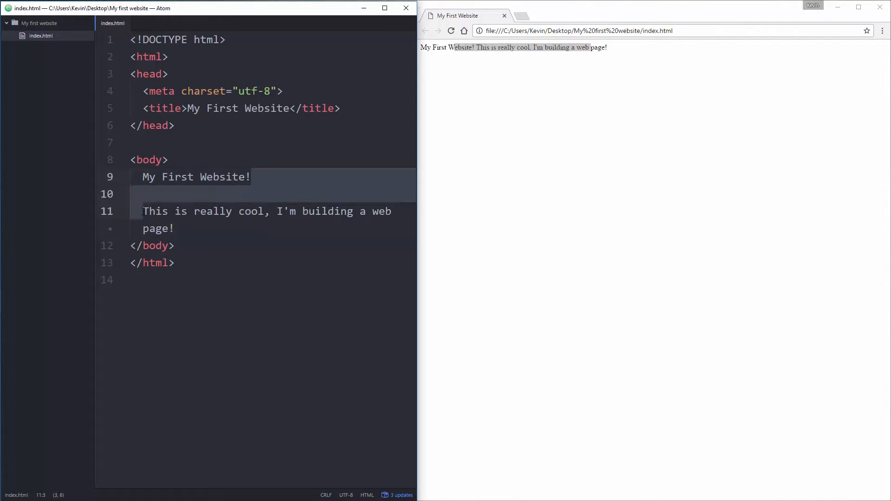
left_click(191, 211)
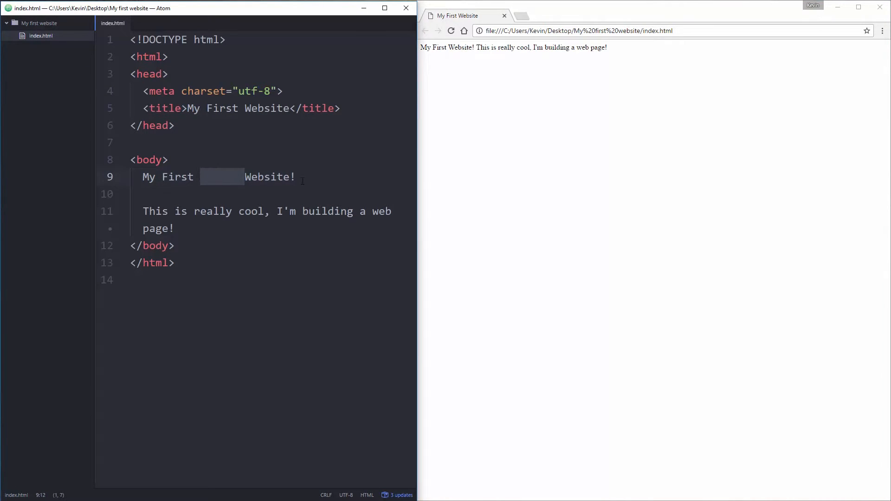
key("Delete")
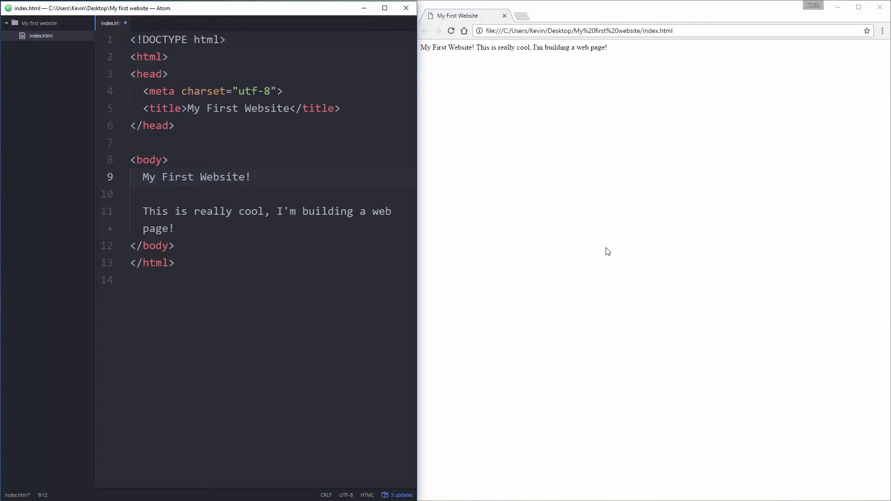
left_click(200, 177)
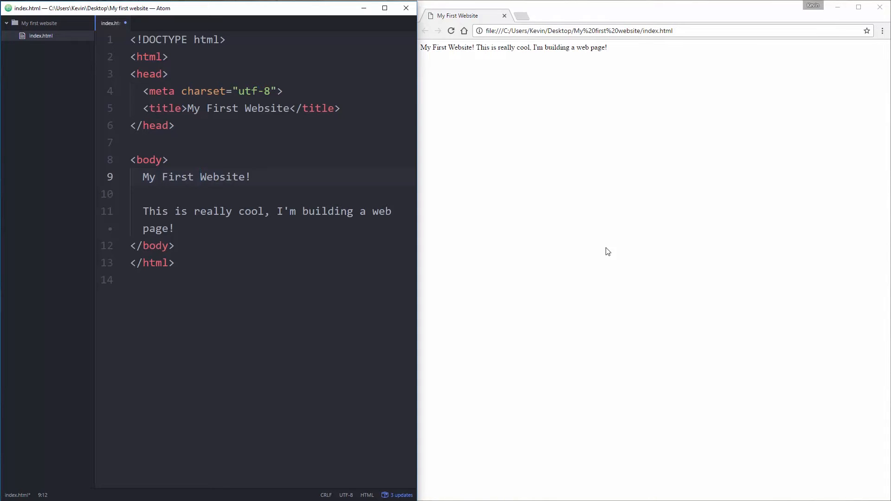
Wrap My First Website! on line 9 in <p> and </p> tags
left_click(200, 176)
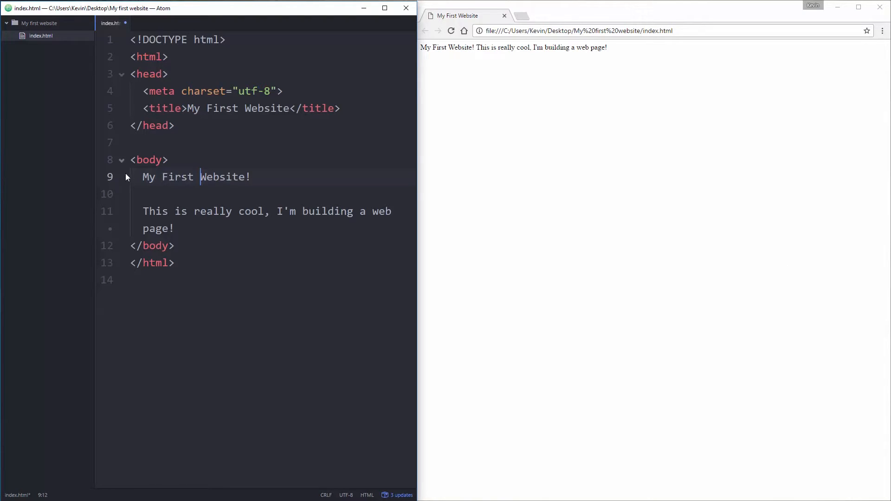
type("<")
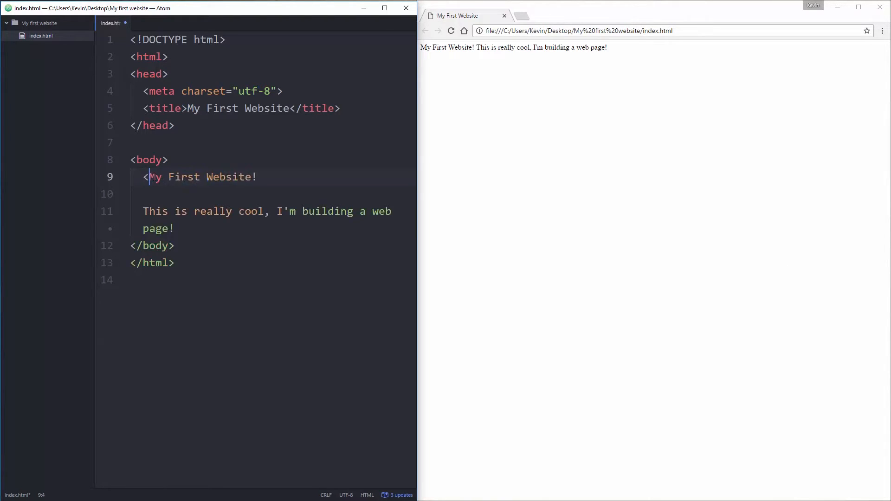
type("p>")
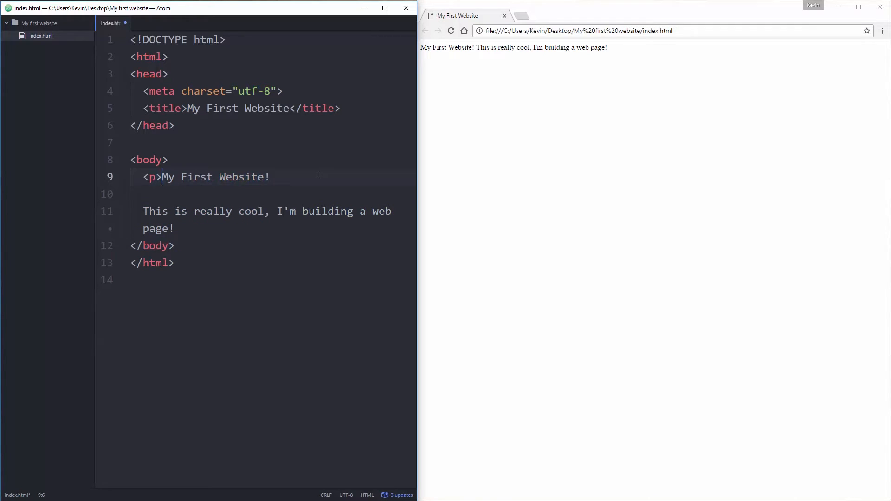
left_click(161, 176)
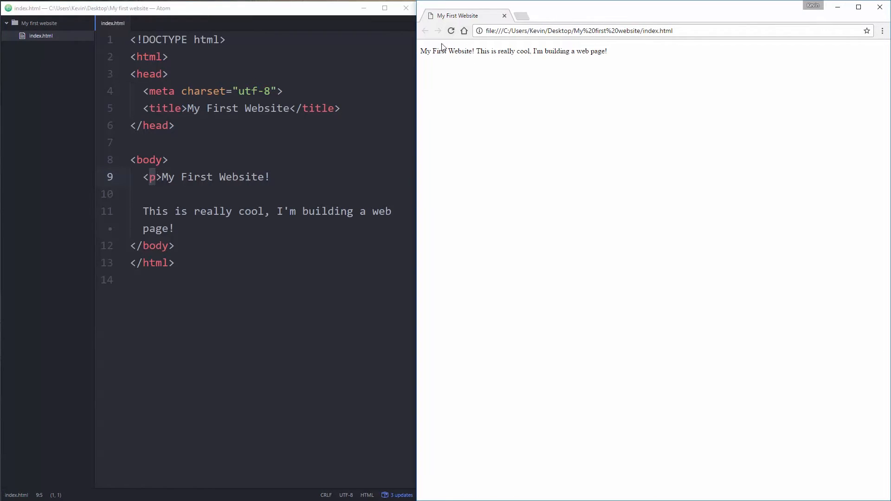
mouse_move(495, 99)
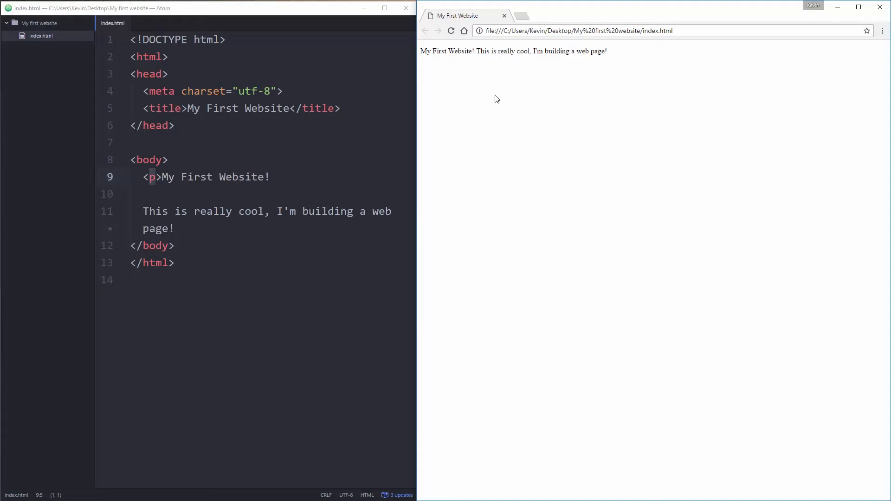
left_click(272, 177)
type("</")
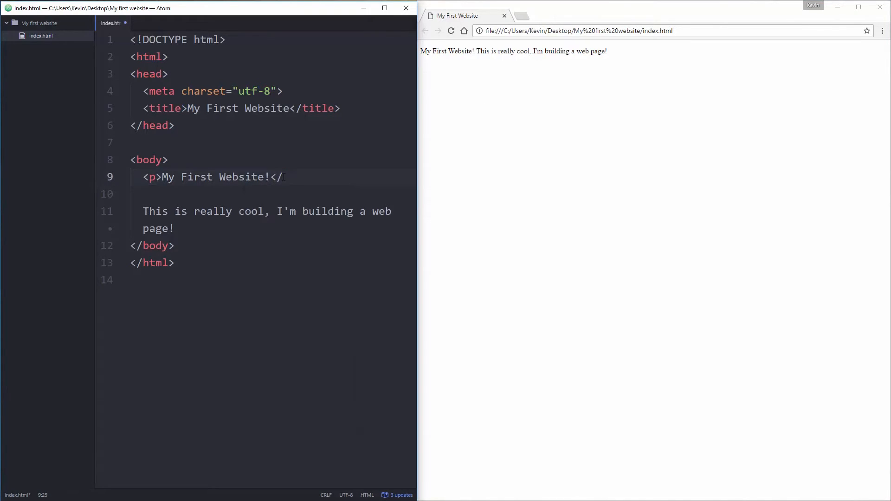
type("p>")
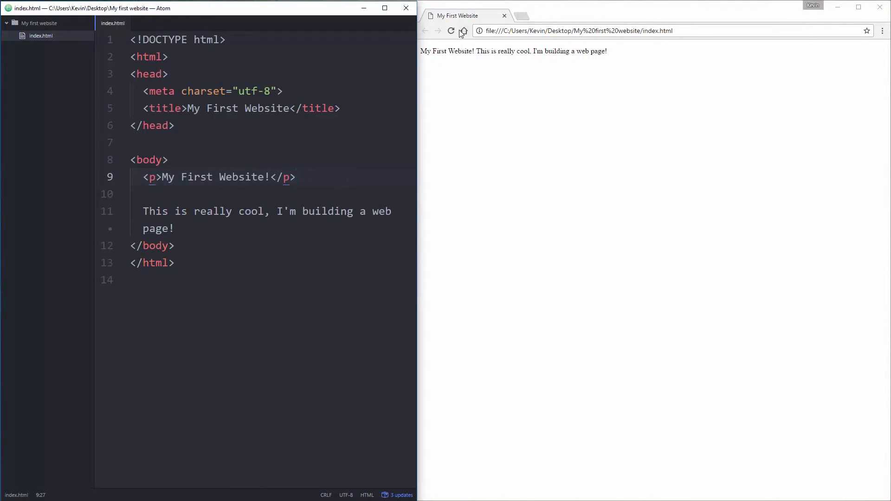
Wrap the second sentence in its own <p></p> tags so the preview shows two separate paragraphs
left_click(451, 31)
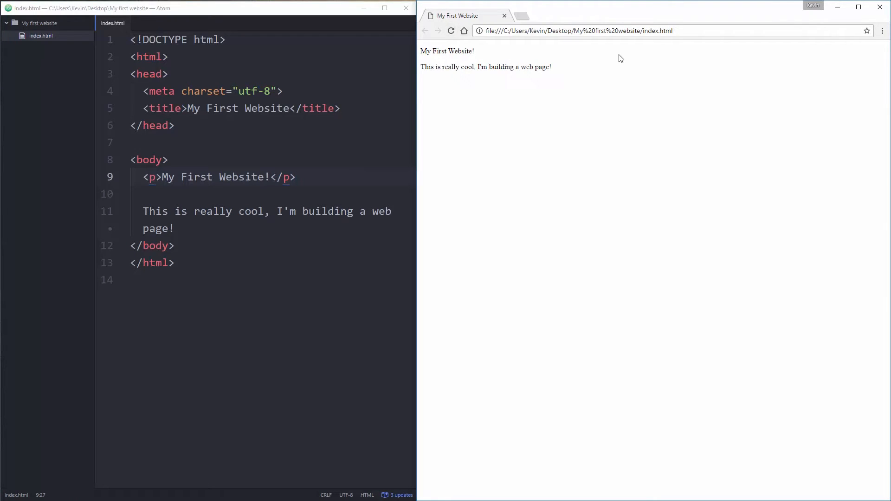
mouse_move(453, 66)
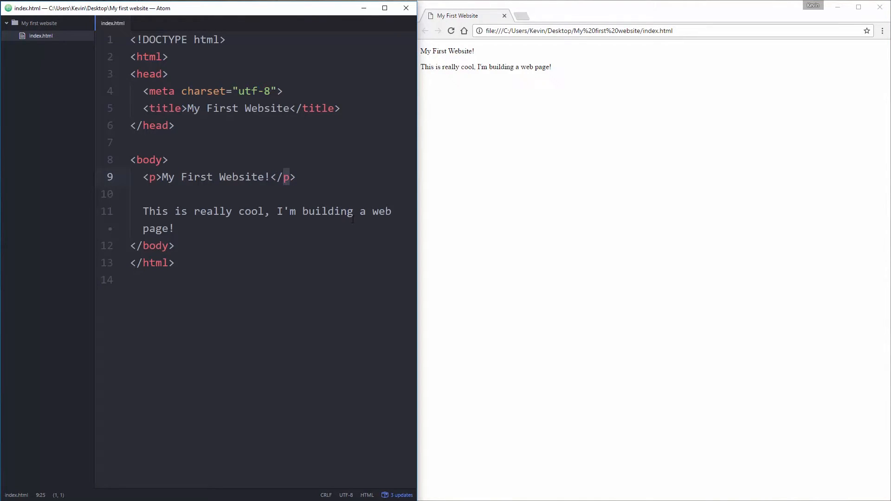
left_click(144, 211)
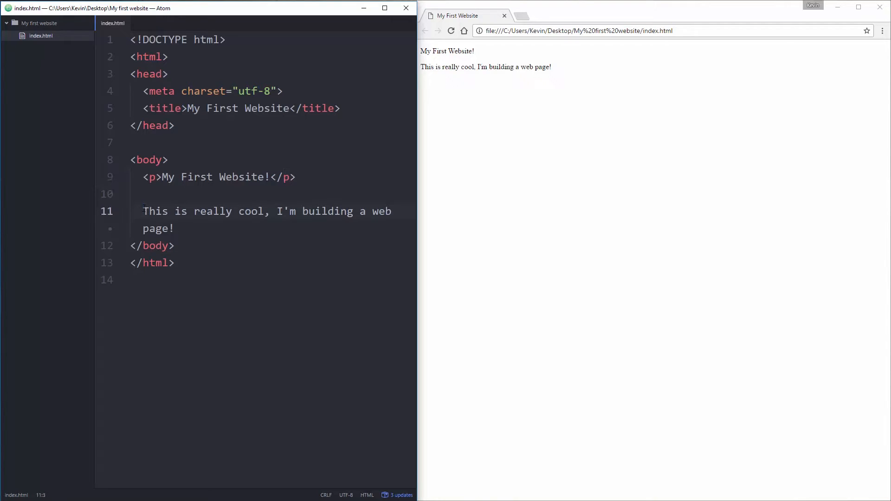
type("<p>")
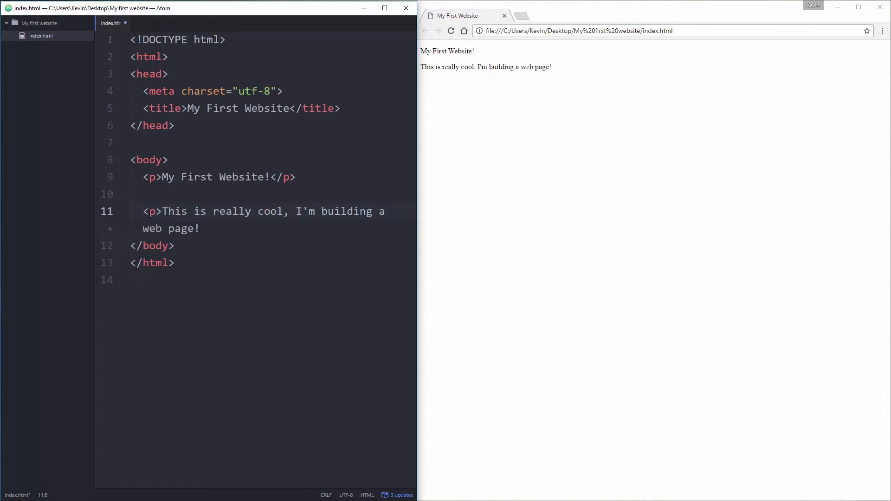
type("<")
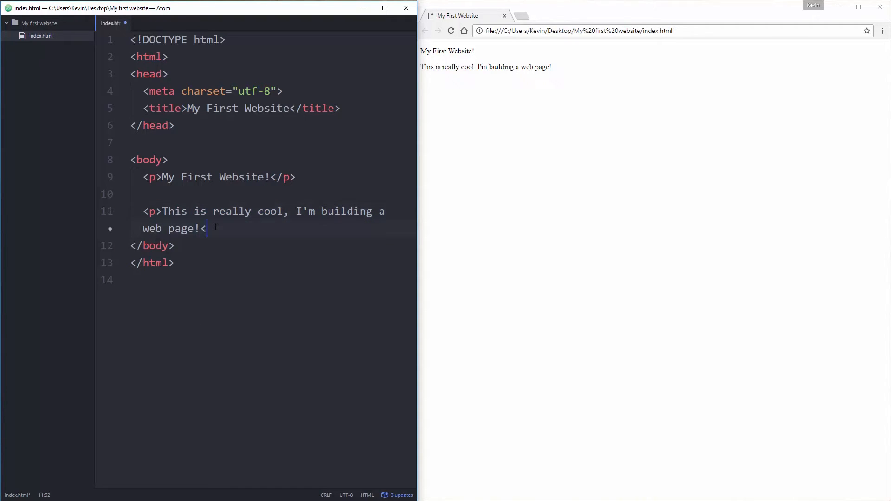
type("/p>")
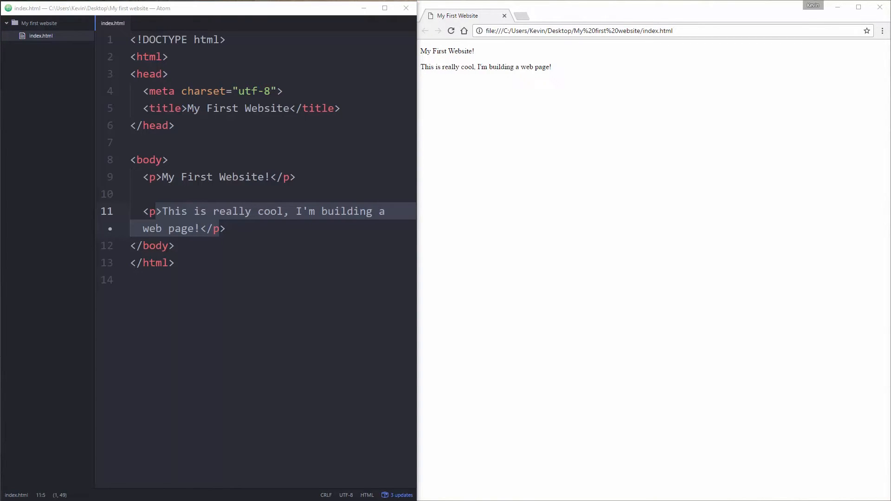
left_click(168, 160)
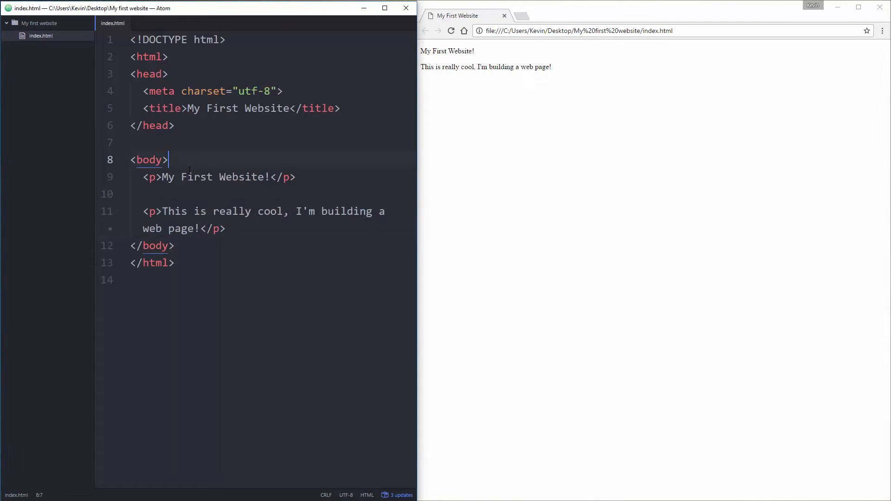
mouse_move(278, 235)
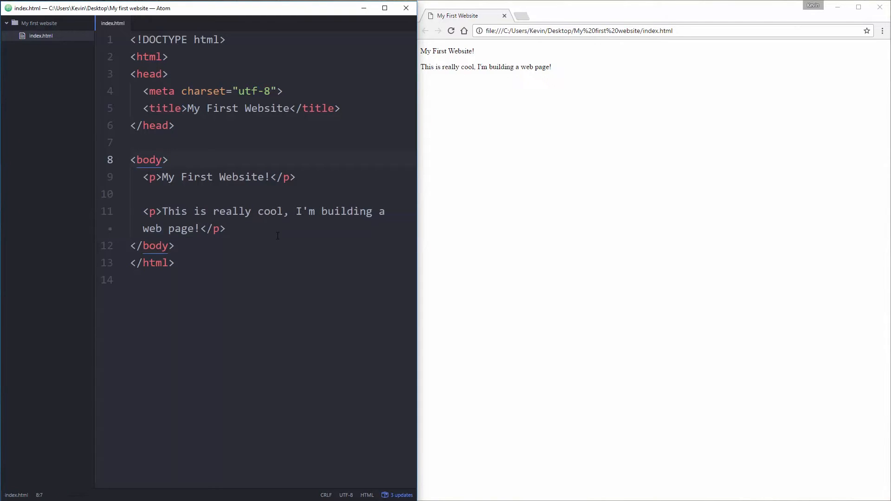
left_click(169, 160)
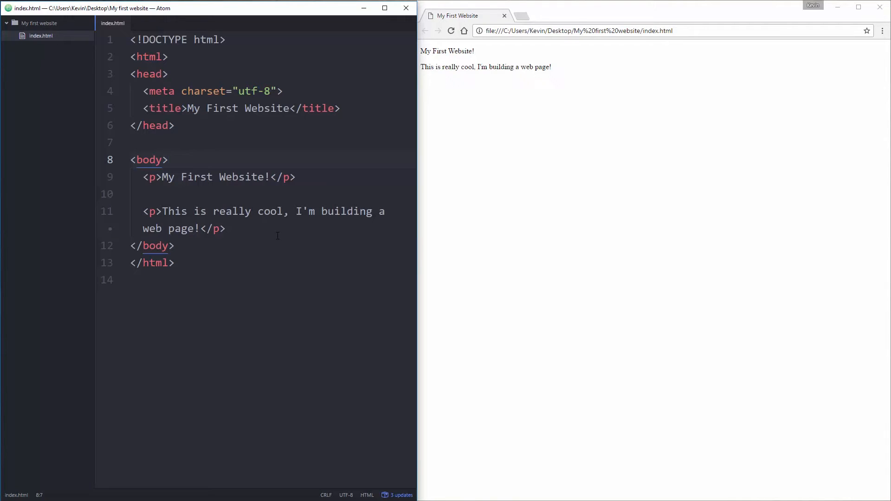
left_click(169, 160)
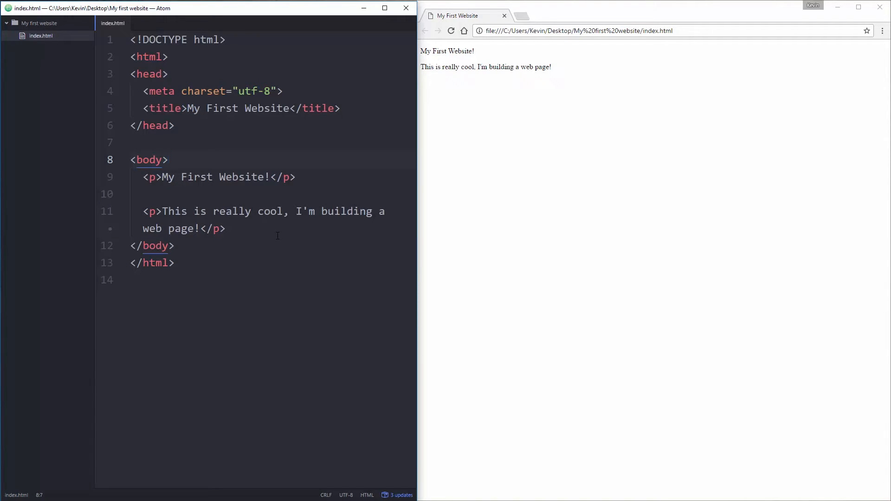
Add <h1>Heading 1</h1> on a new line after the paragraphs and reload the preview to show it large and bold
left_click(169, 160)
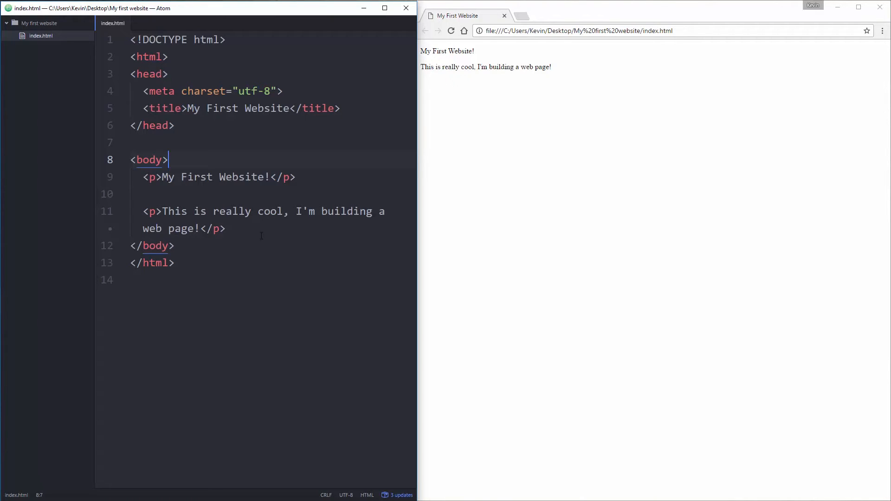
key("enter")
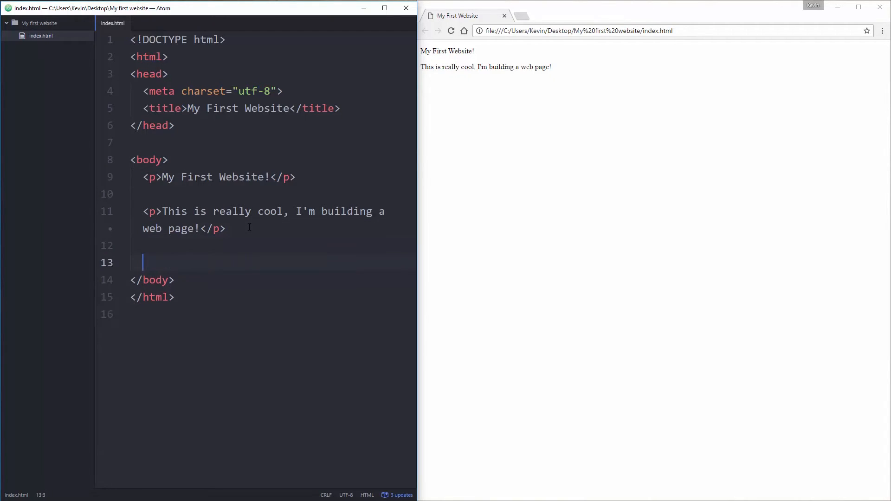
key("enter")
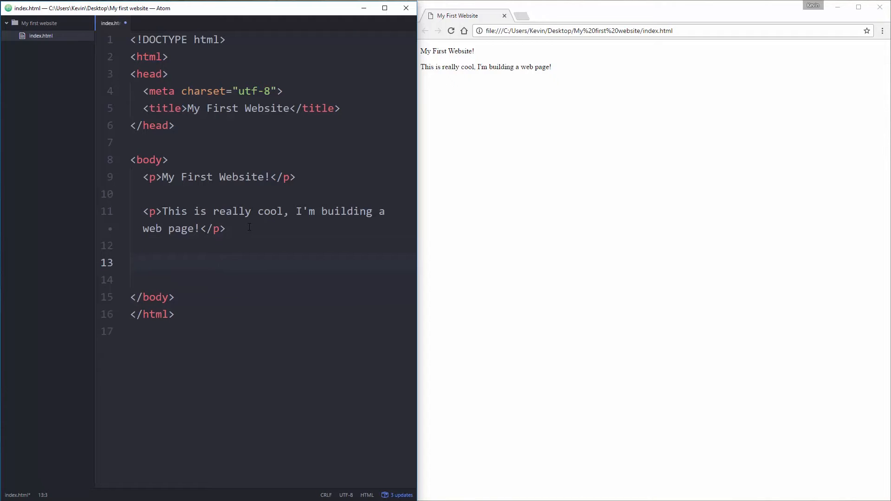
type("<h")
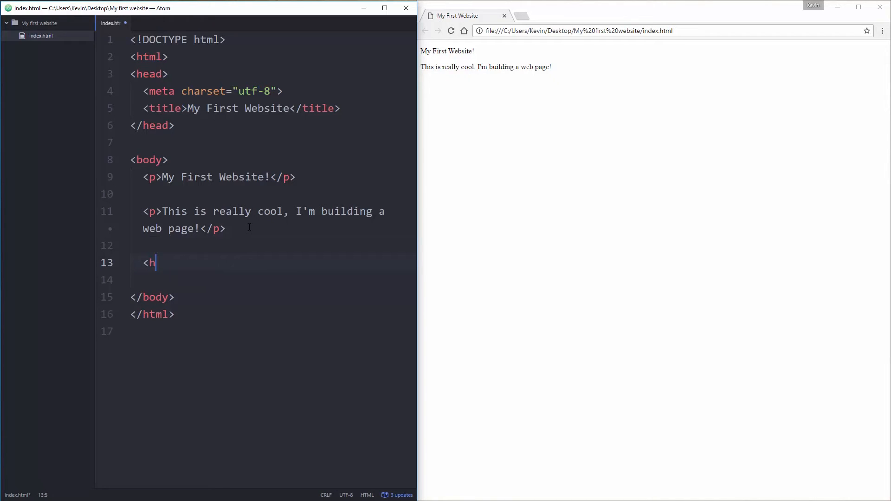
type(">")
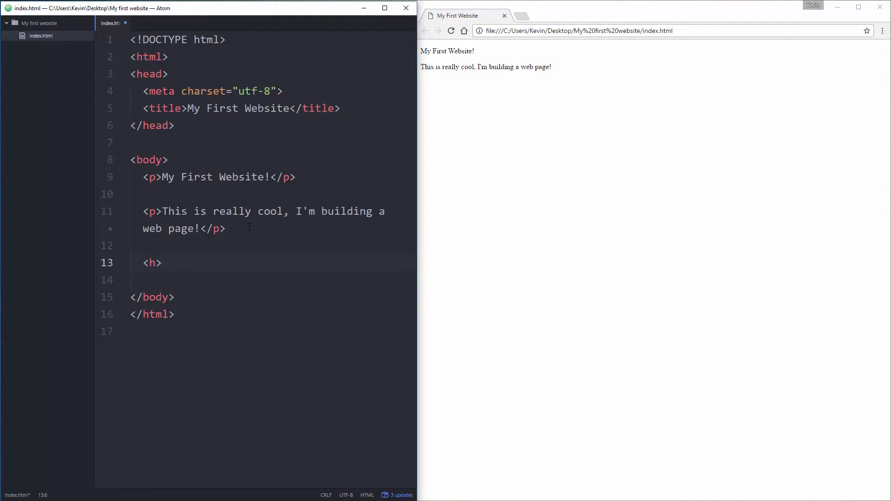
type("1")
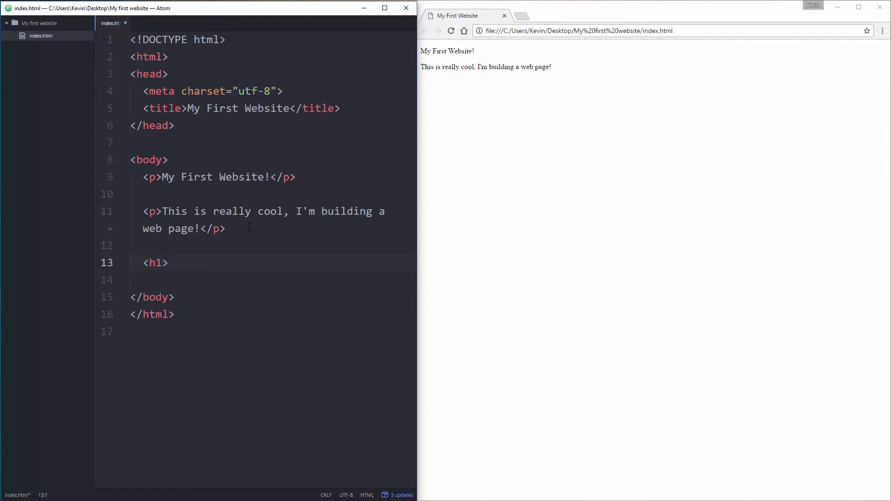
type("Heading 1<")
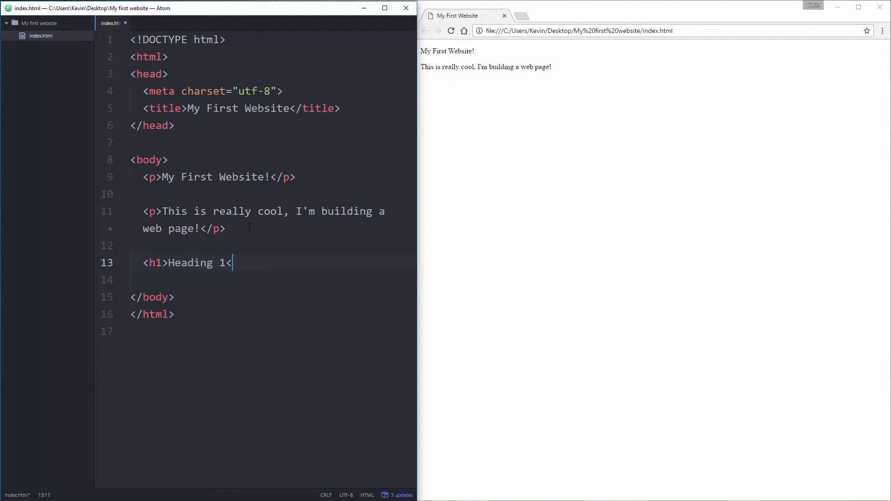
type("/")
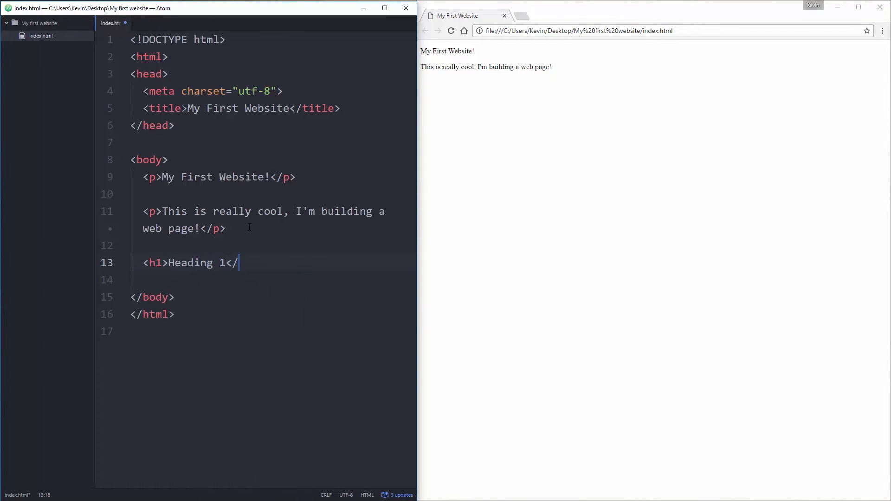
type("h1>")
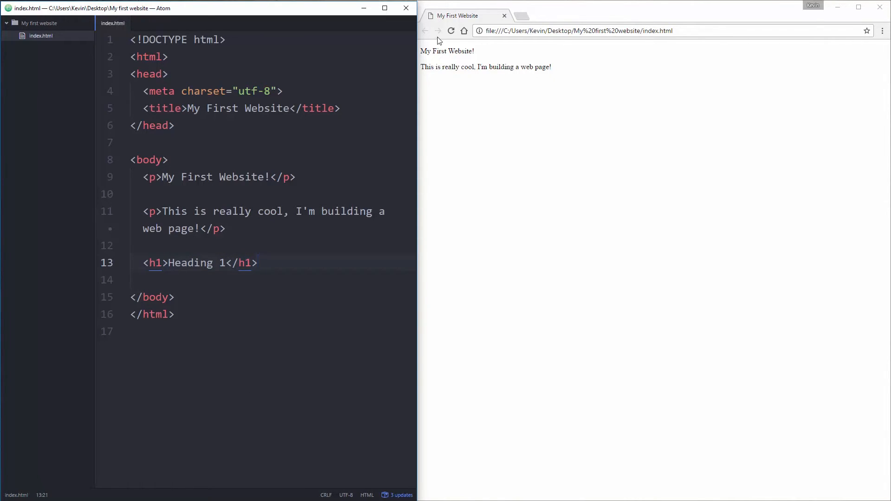
left_click(451, 30)
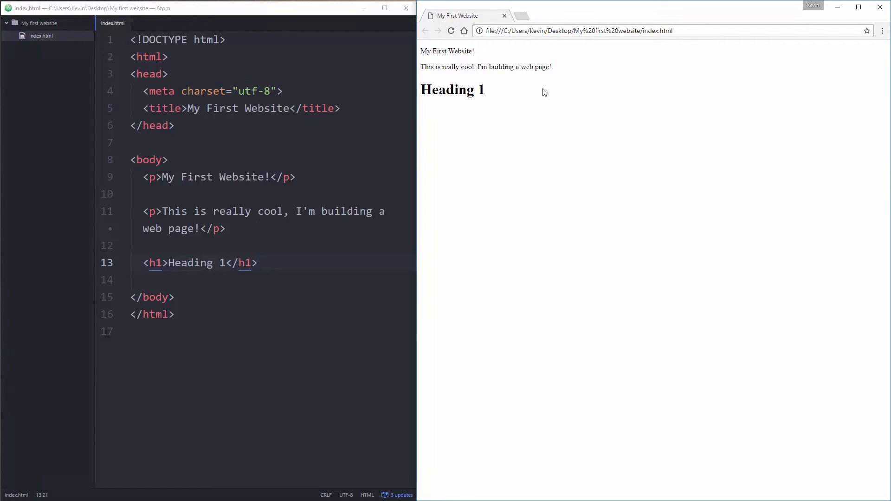
mouse_move(453, 67)
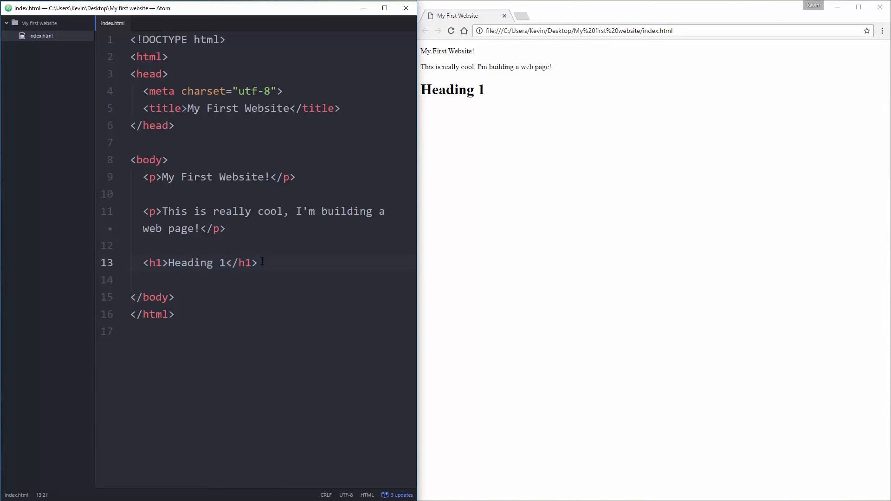
Add <h2>Heading 2</h2> below the h1 and reload the preview to show the smaller heading
type("<h2>")
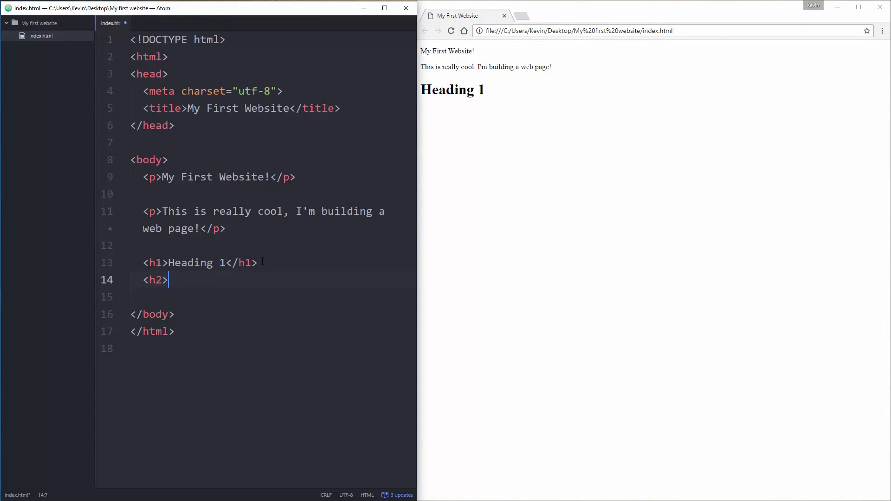
type("Heading 2<")
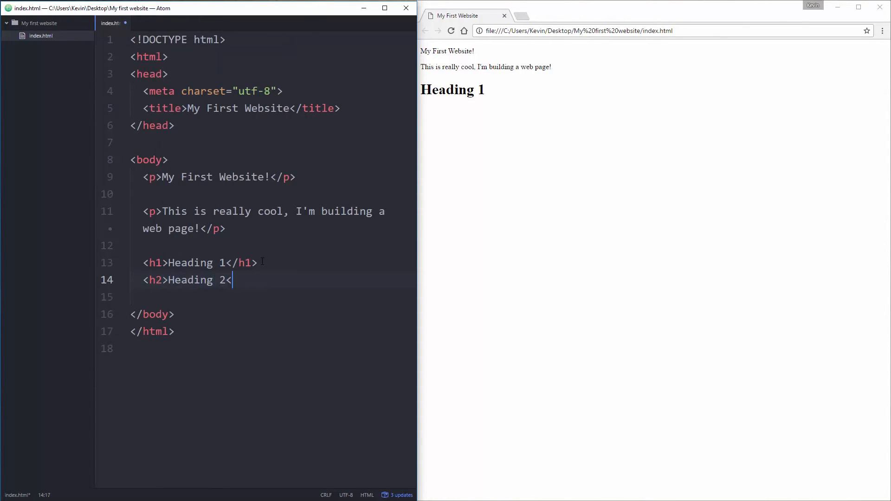
type("/h2>")
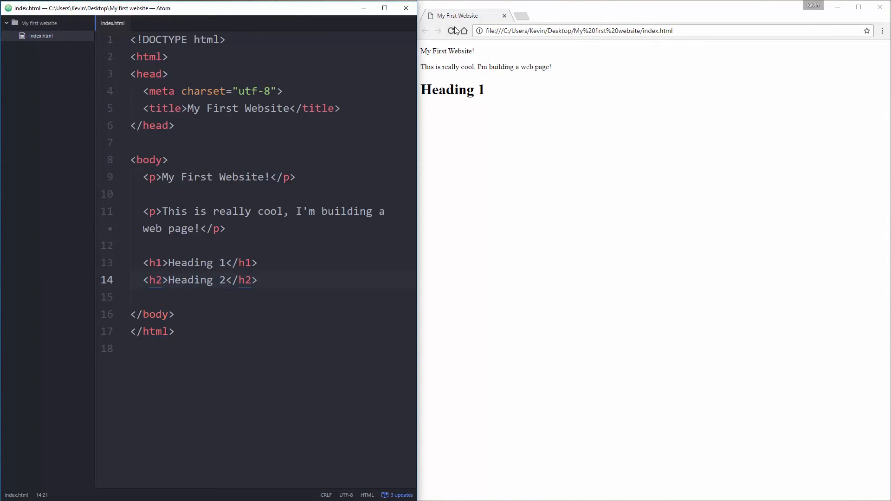
left_click(451, 31)
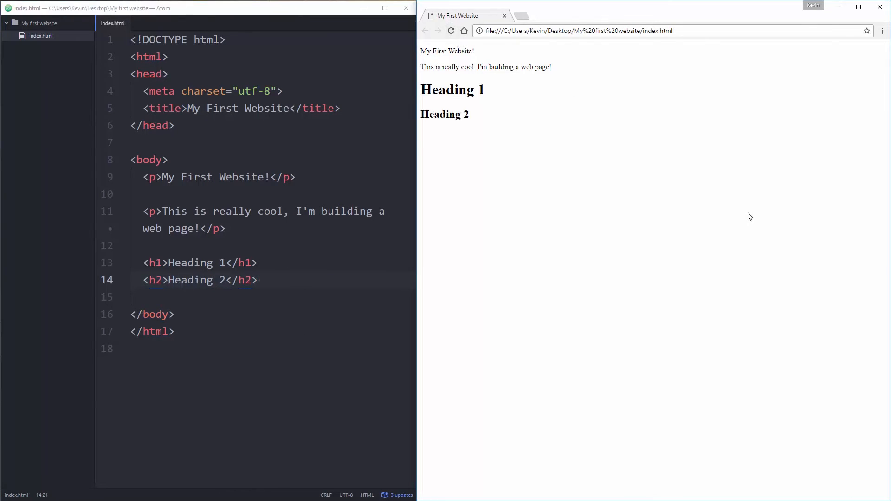
mouse_move(490, 133)
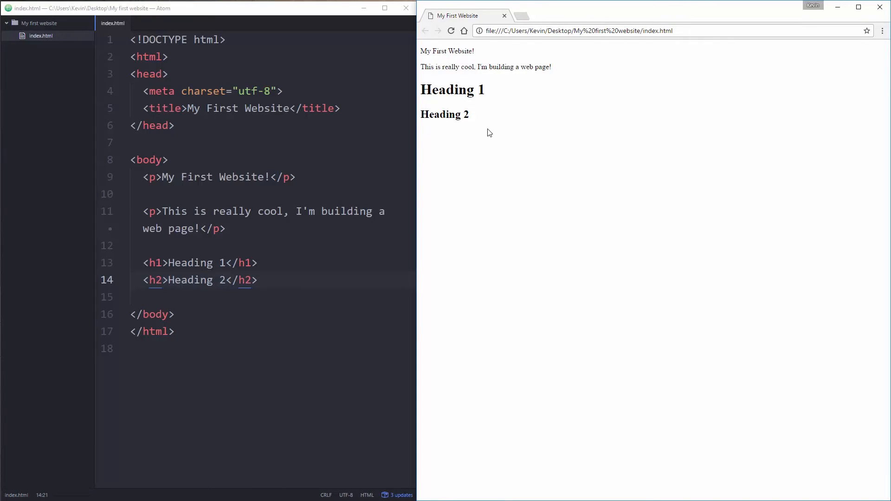
mouse_move(495, 135)
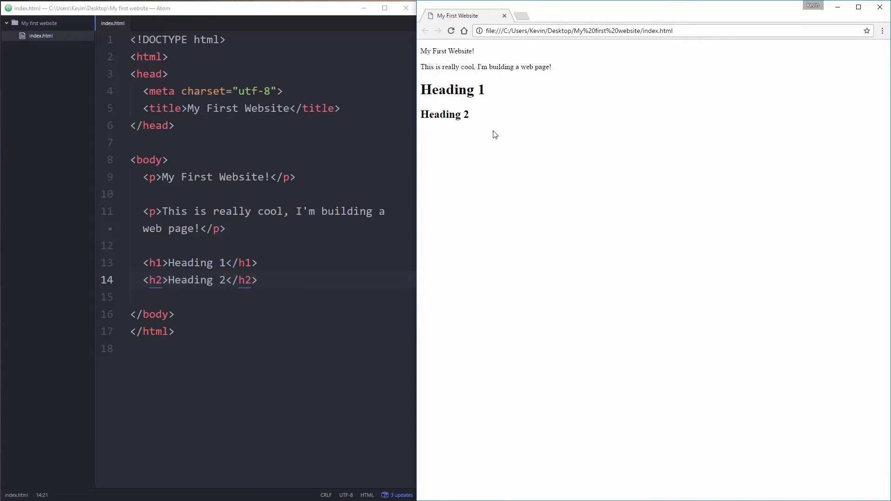
mouse_move(455, 130)
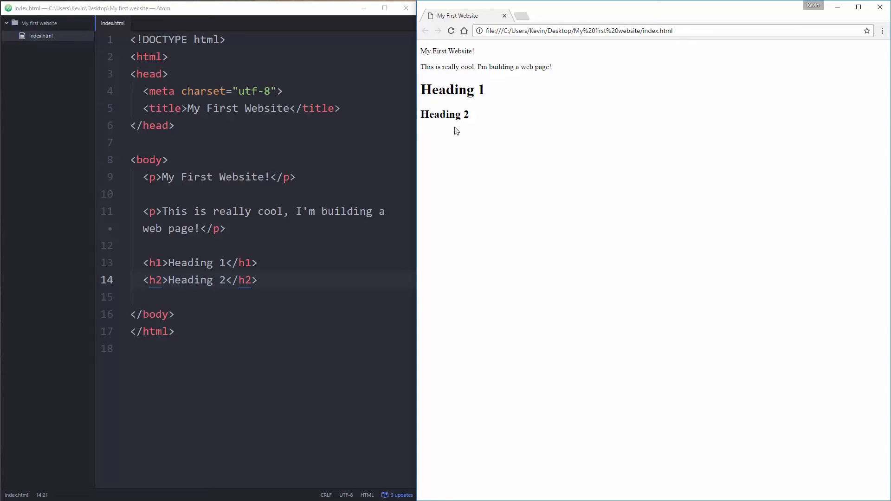
mouse_move(471, 85)
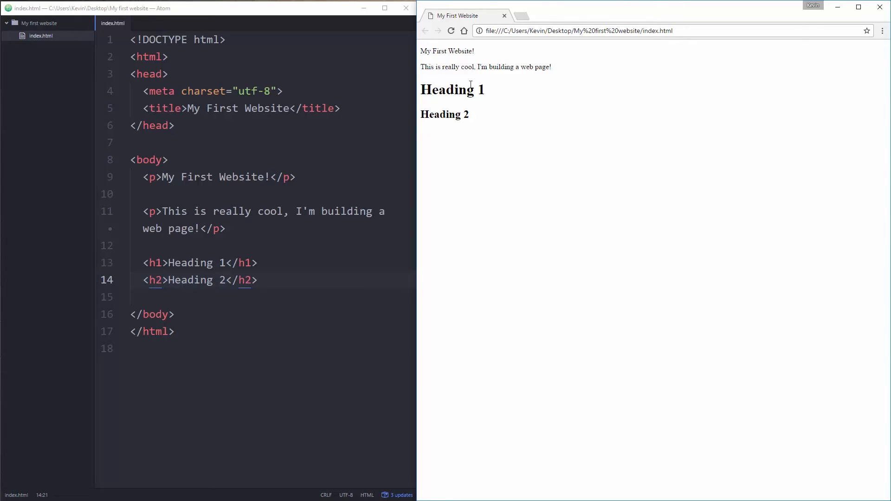
mouse_move(263, 252)
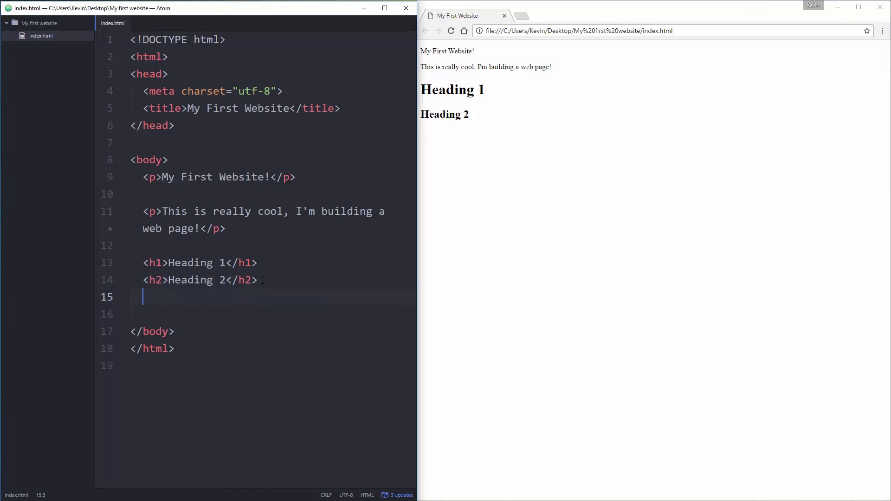
Add <h3>Heading 3</h3> through <h6>Heading 6</h6> lines and reload the preview to show shrinking sizes
type("<h3>Heading 3</h3>")
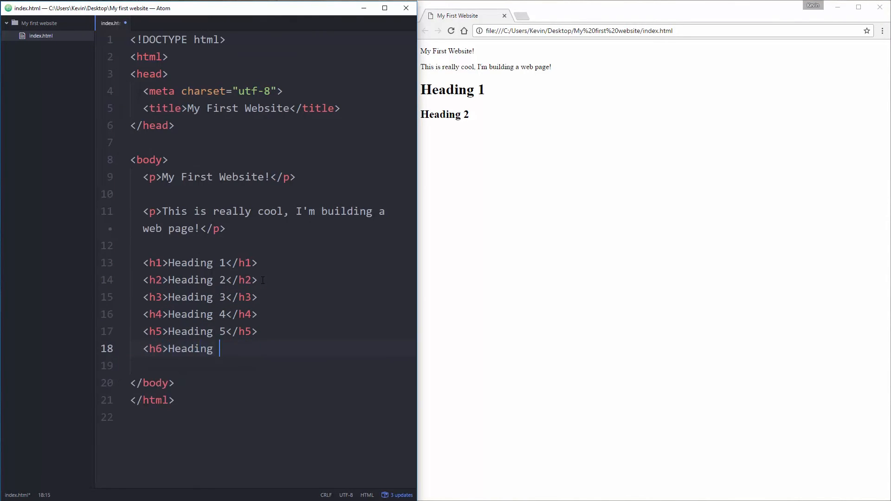
type("6</h6>")
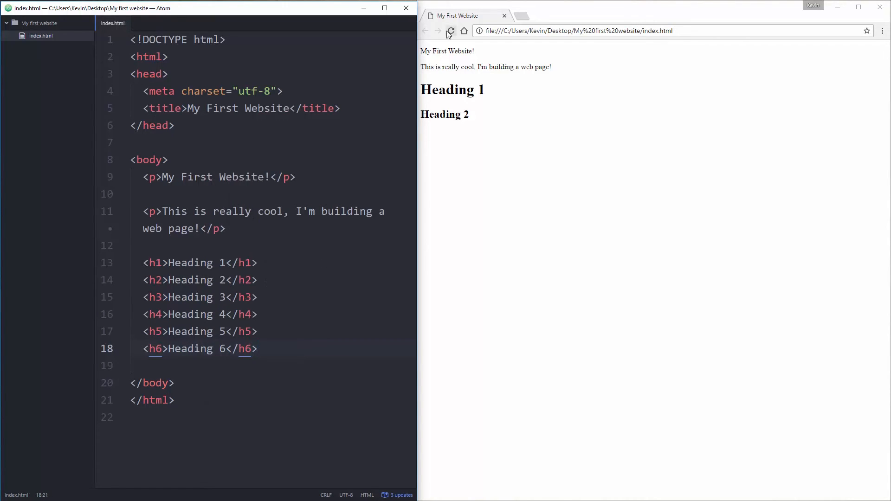
left_click(451, 30)
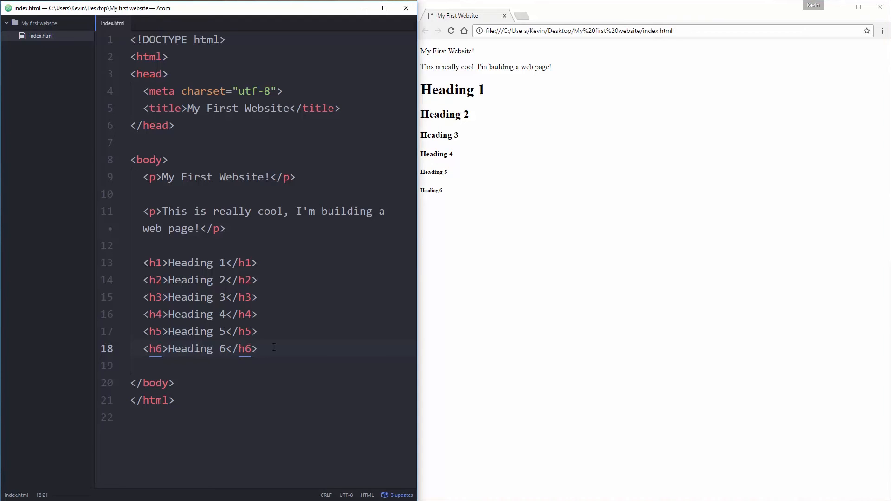
Add <h7>There is no h7</h7> and reload the preview to confirm it renders as plain text
type("<h")
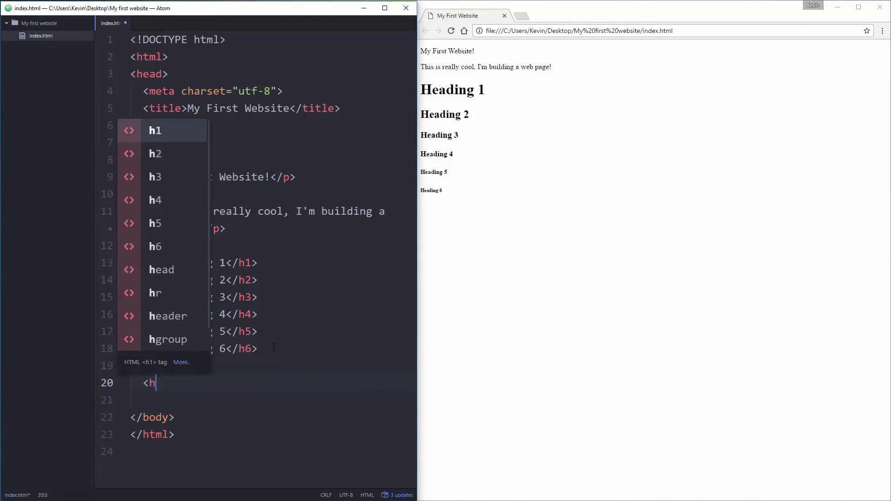
type("7>")
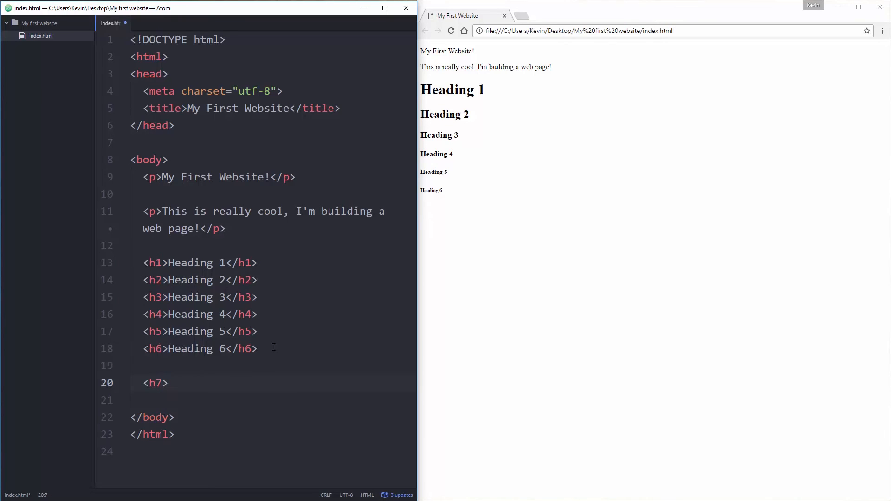
type("There is no h7</h7>")
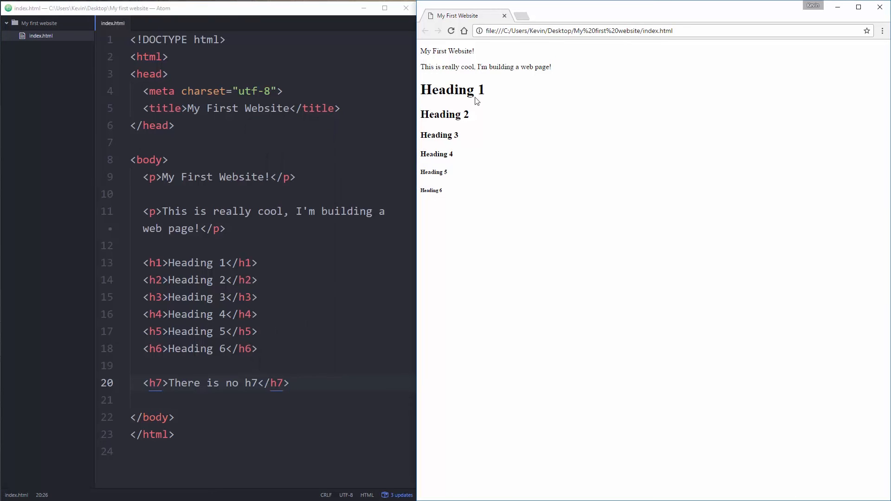
left_click(451, 30)
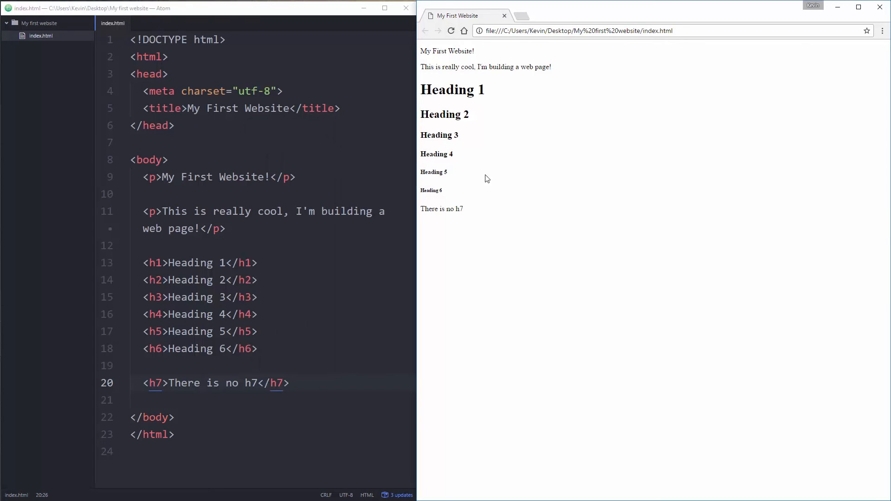
left_click(290, 383)
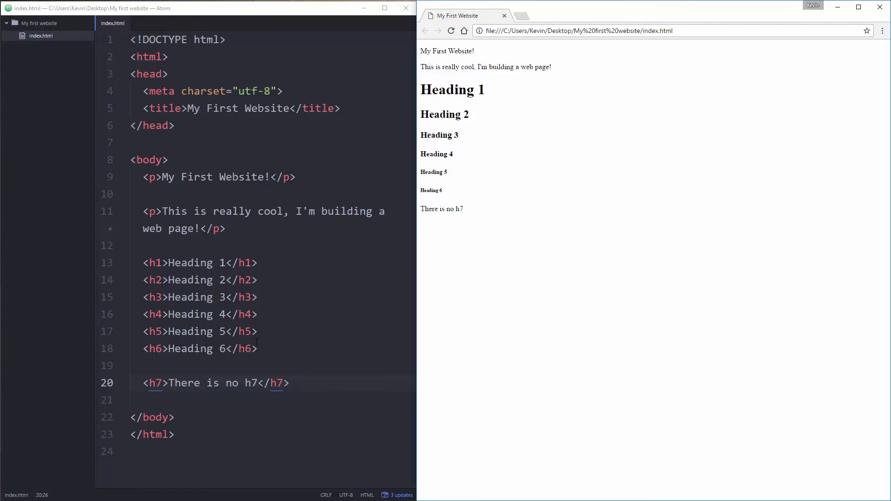
left_click(290, 383)
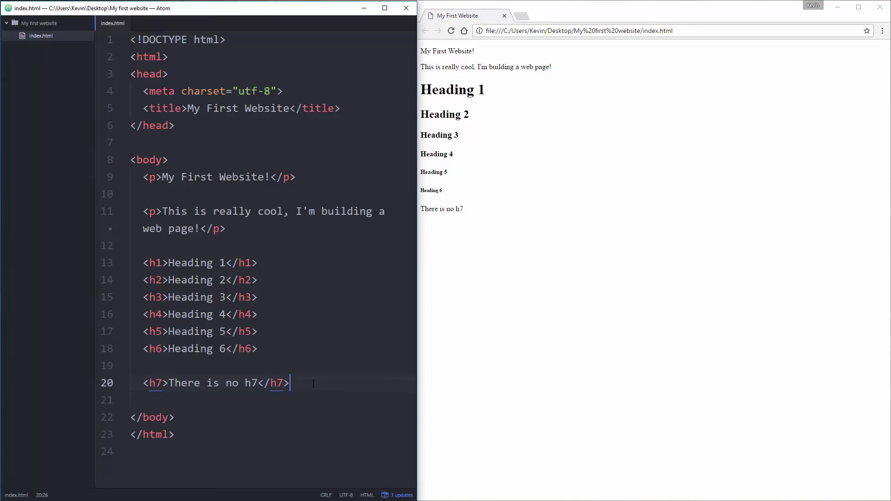
Add <p1>This is my first paragraph</p1> and <p2>my second paragraph</p2> lines and reload to see them run together
type("<p1>")
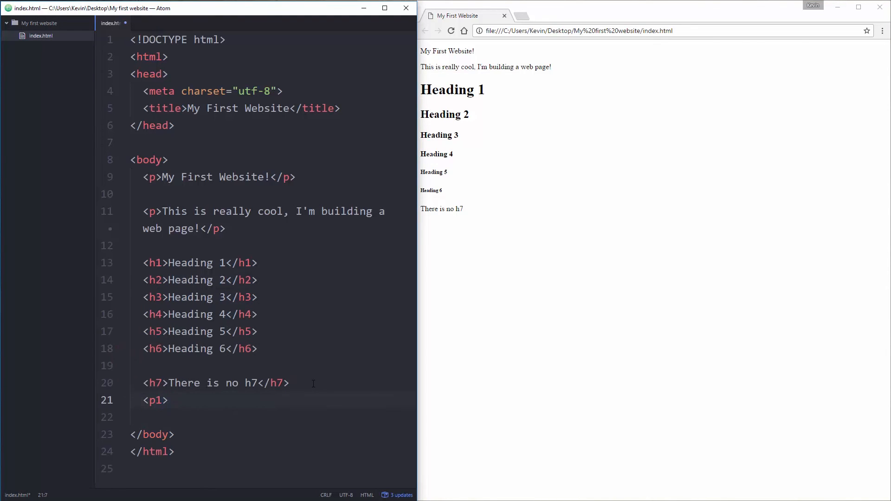
type("This is my first")
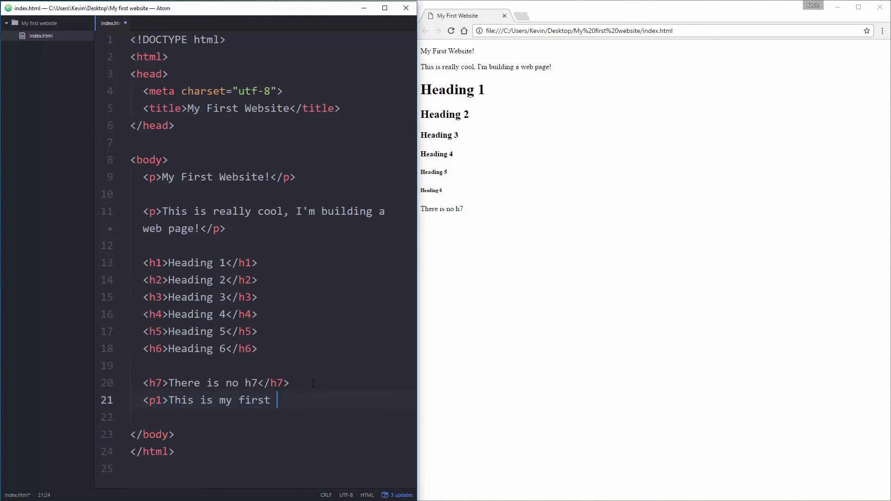
type("paragraph</p1>")
left_click(272, 418)
type("<p2>This is")
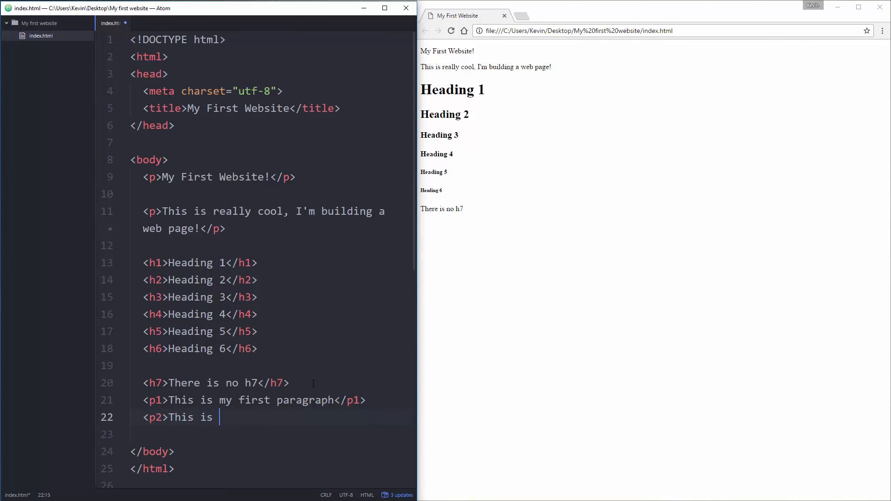
type("my second pa")
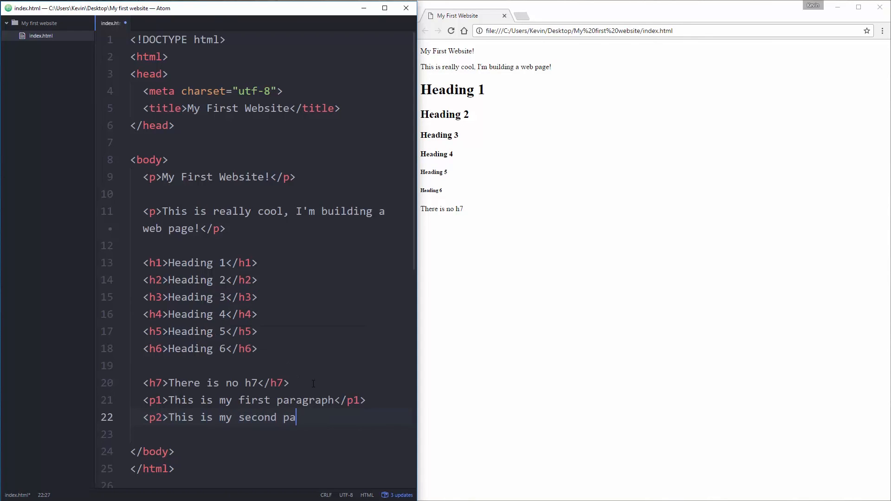
type("ragraph</p2>")
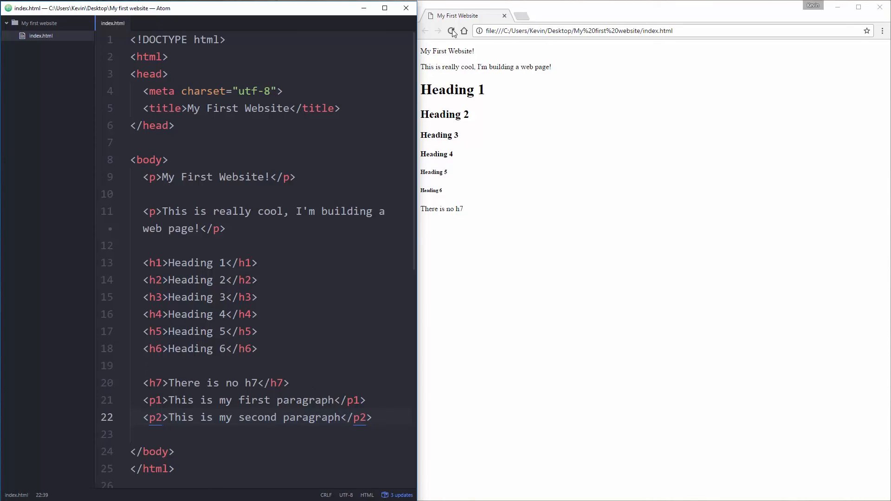
left_click(451, 30)
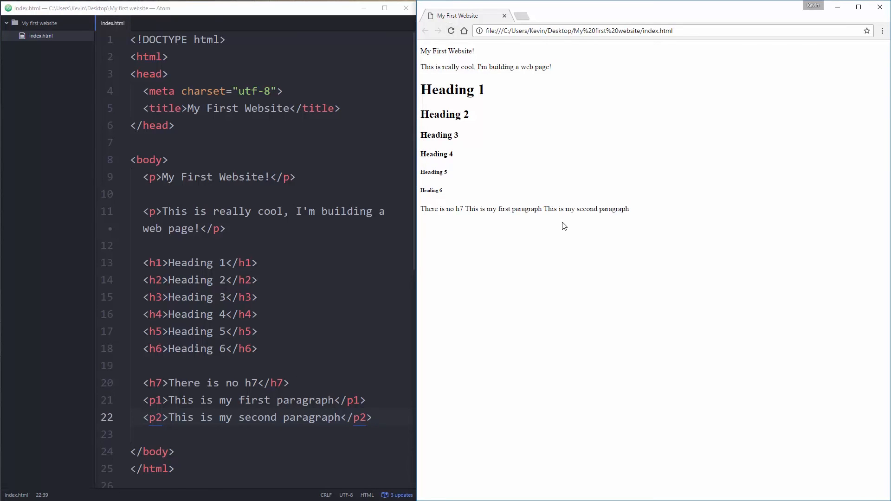
mouse_move(472, 214)
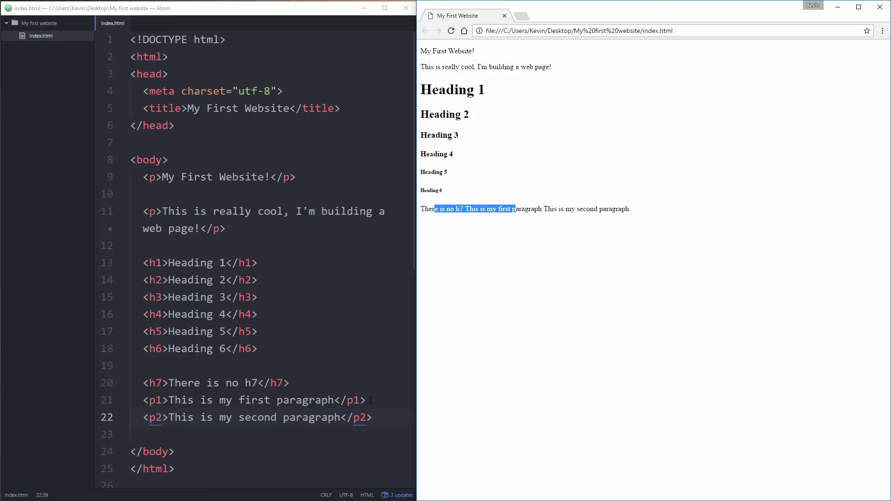
mouse_move(383, 417)
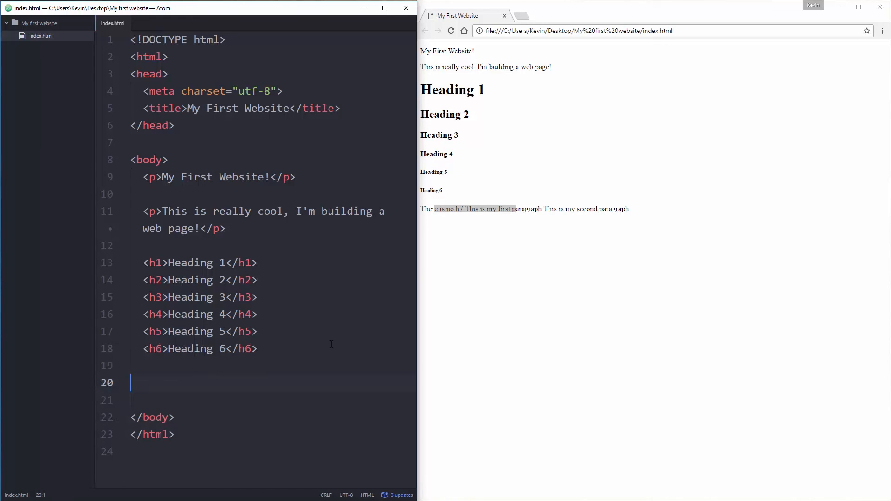
Delete the leftover blank line after <h6>Heading 6</h6>
key("Backspace")
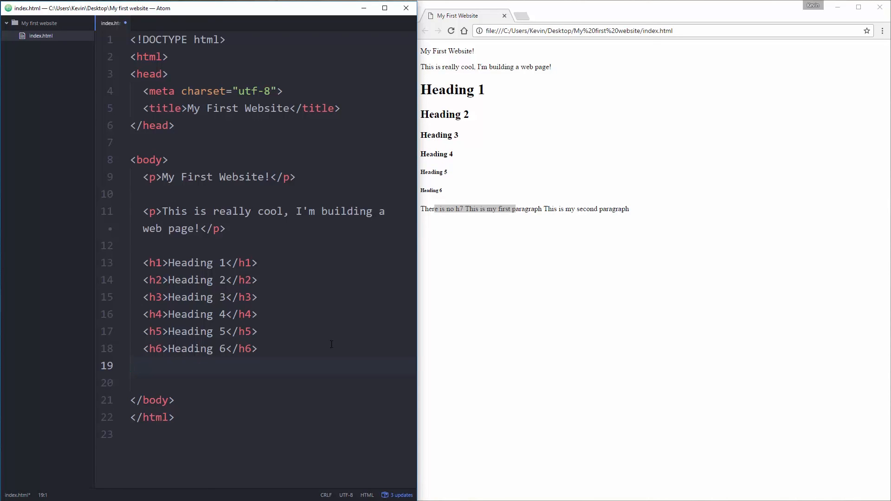
left_click(131, 366)
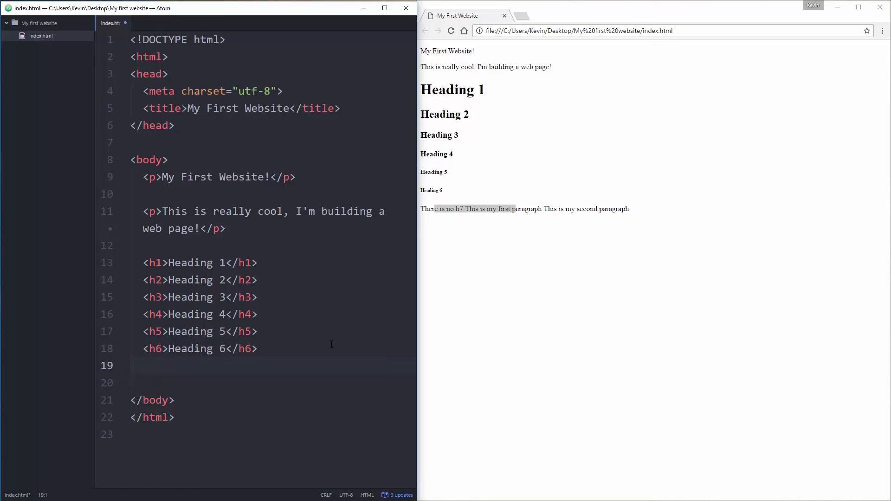
left_click(131, 366)
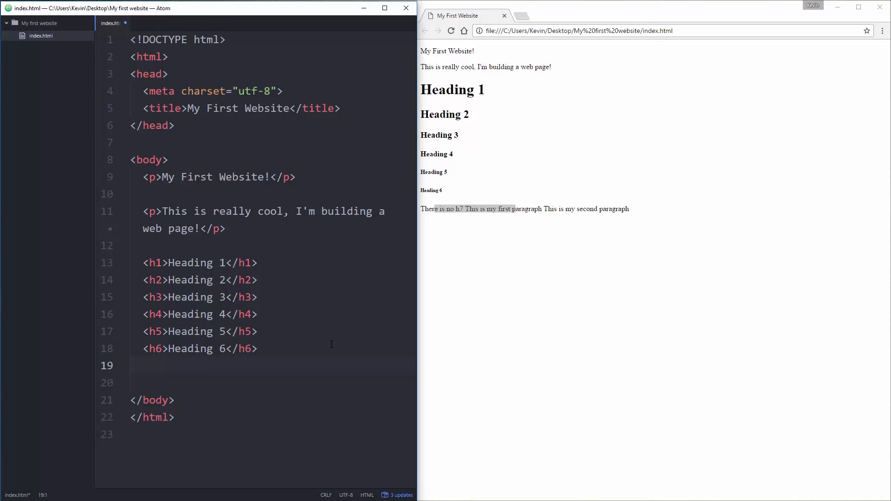
left_click(131, 365)
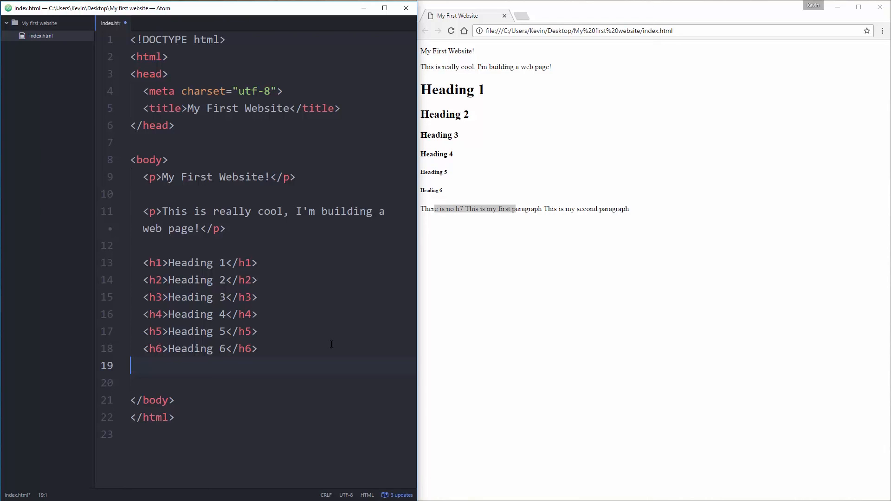